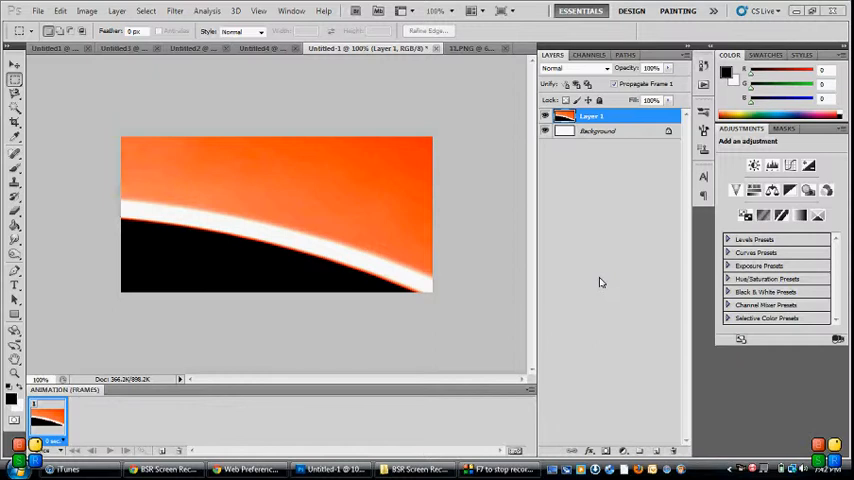
mouse_move(324, 281)
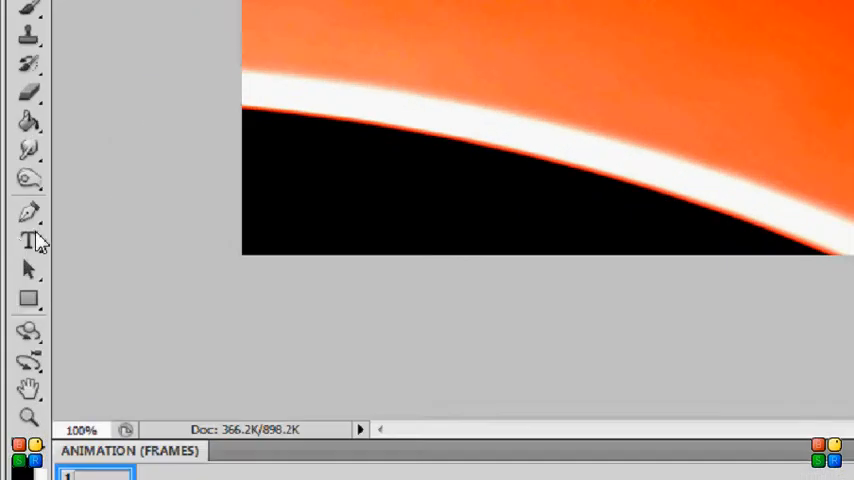
- Add a white 'Awesome' text layer above the orange-and-black background
click(28, 241)
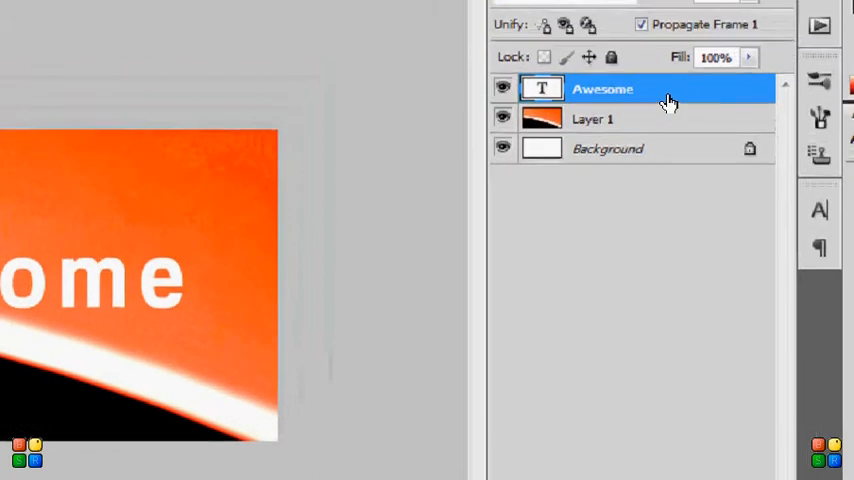
- Rasterize the 'Awesome' type layer via its layer context menu
right_click(602, 89)
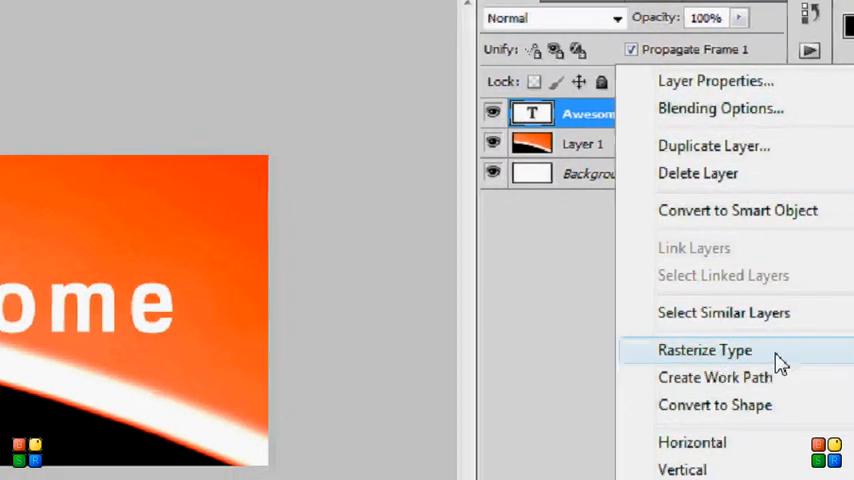
click(705, 350)
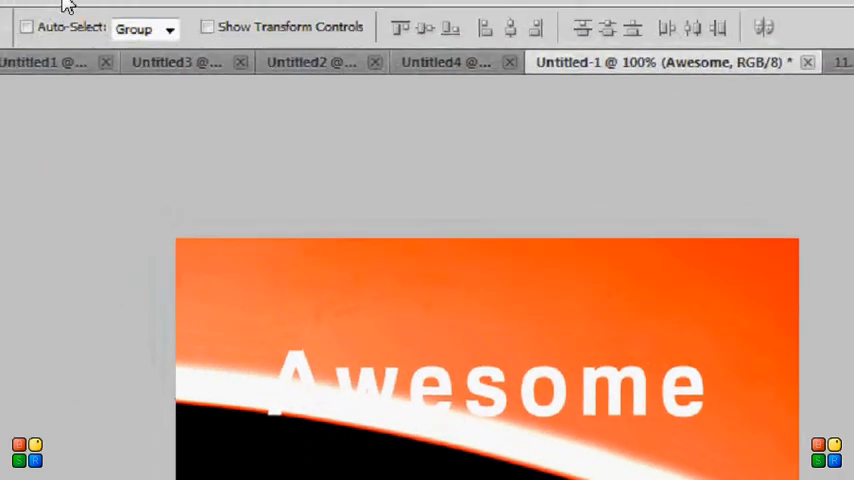
- Stroke the 'Awesome' letters with a 2 px black outline outside
click(91, 6)
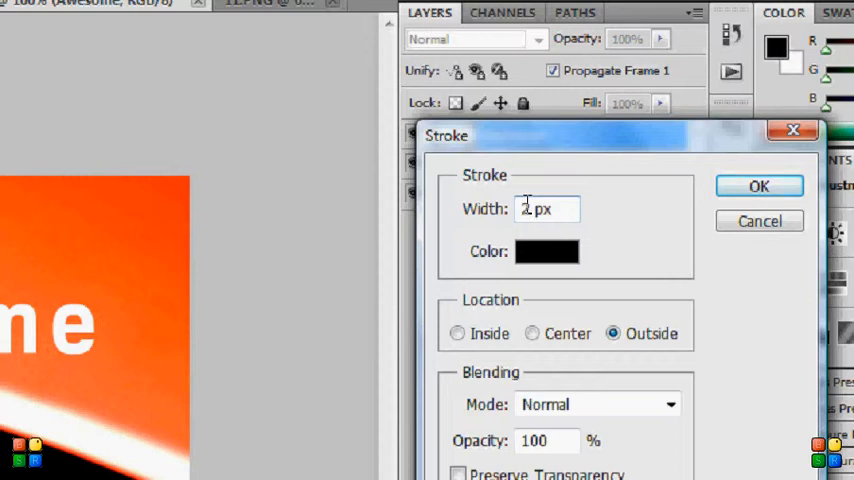
click(546, 251)
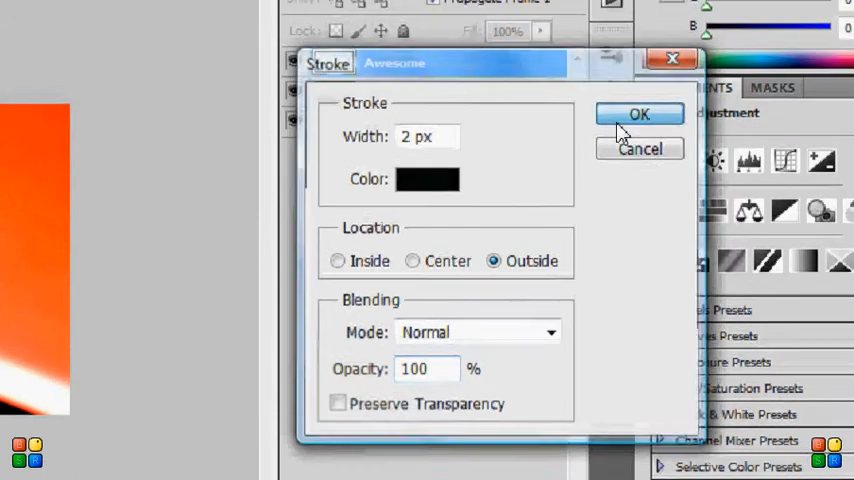
click(640, 113)
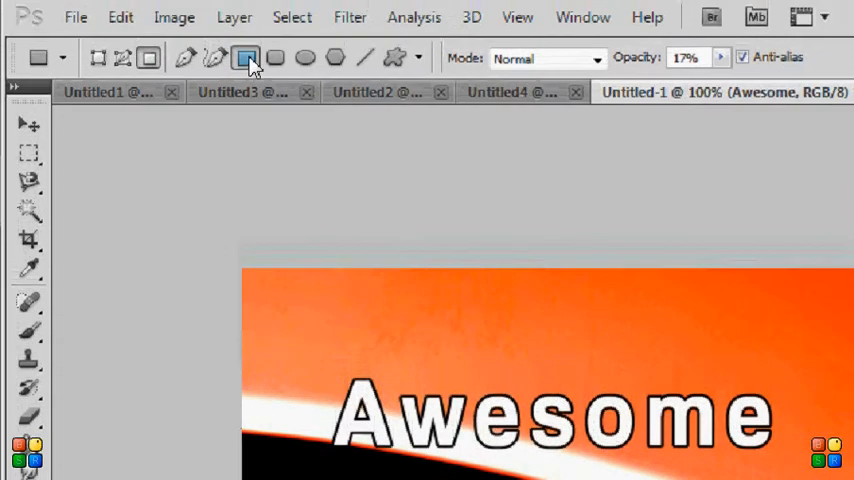
mouse_move(247, 62)
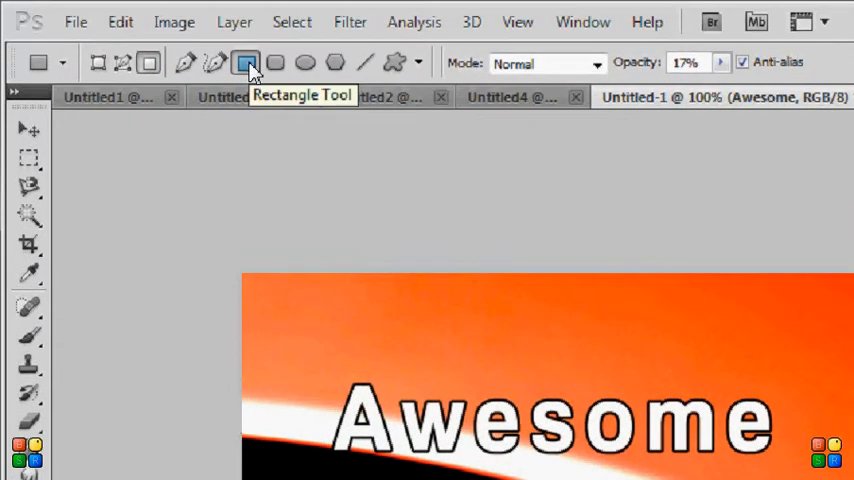
- Set the Rectangle Tool's Fill Pixels opacity to 17%
click(721, 62)
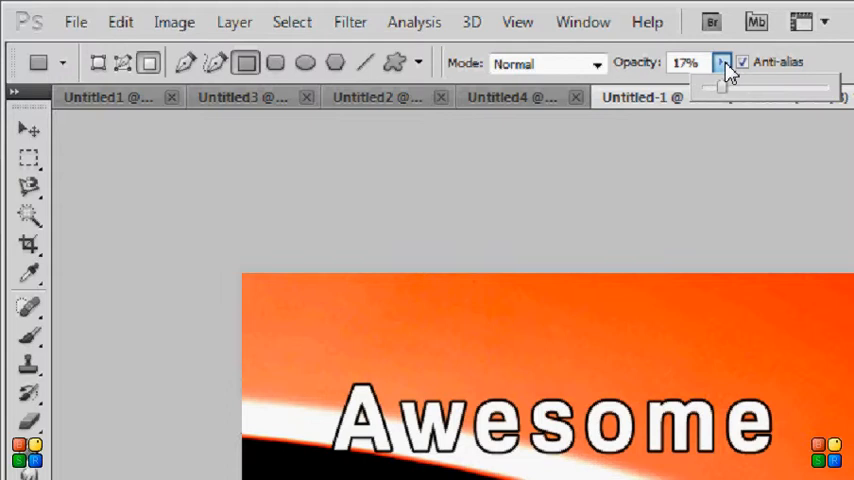